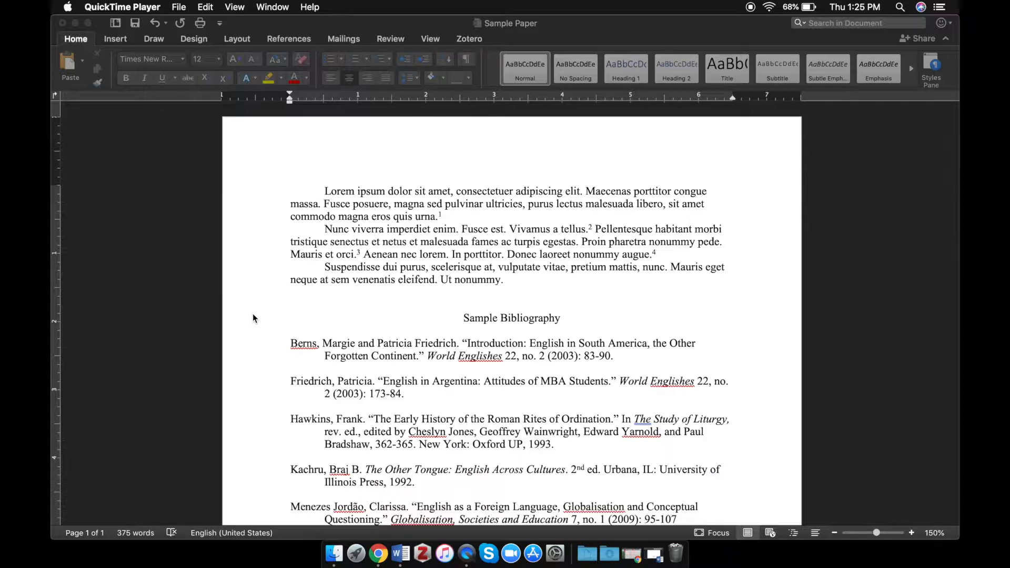
- Add blank lines before Sample Bibliography to push it down the page
left_click(464, 325)
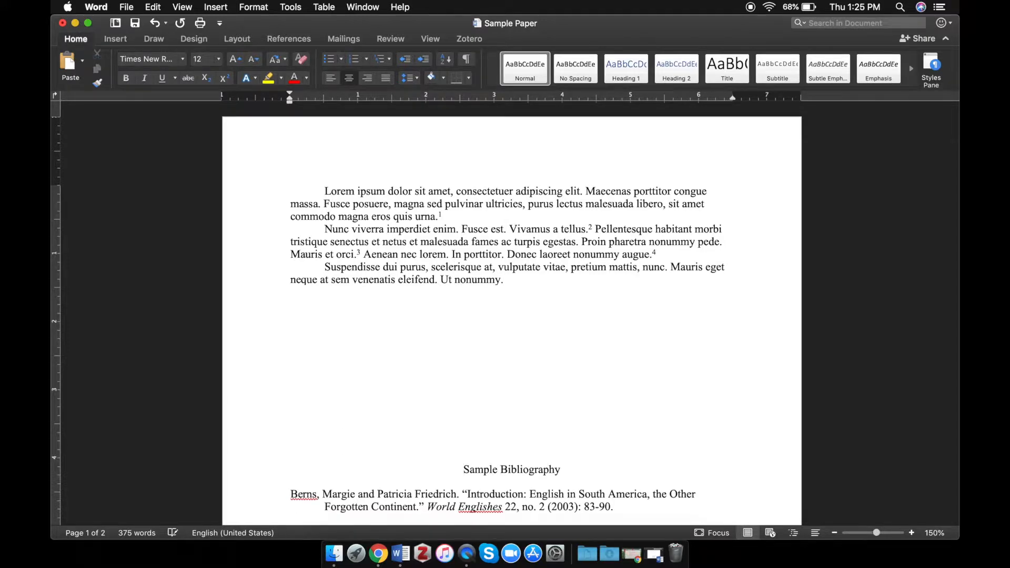
- Scroll down to check whether Sample Bibliography has moved onto page two
scroll("down", 3)
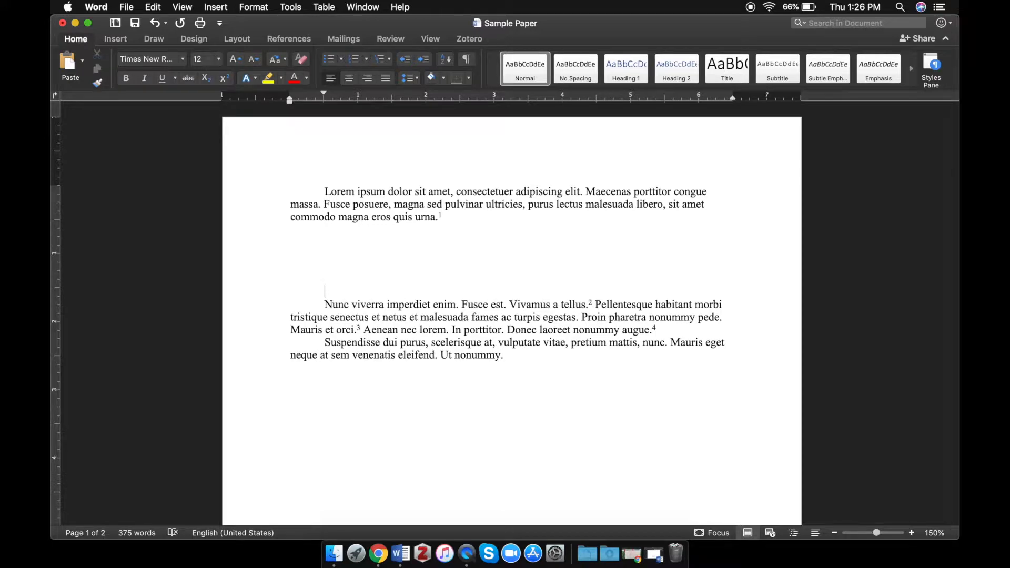
scroll("down", 3)
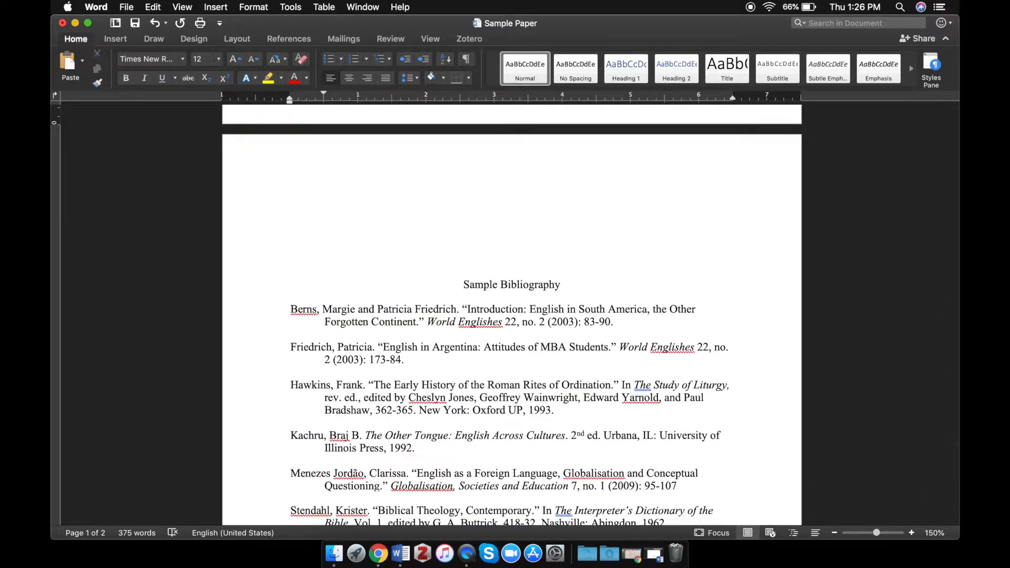
scroll("down", 3)
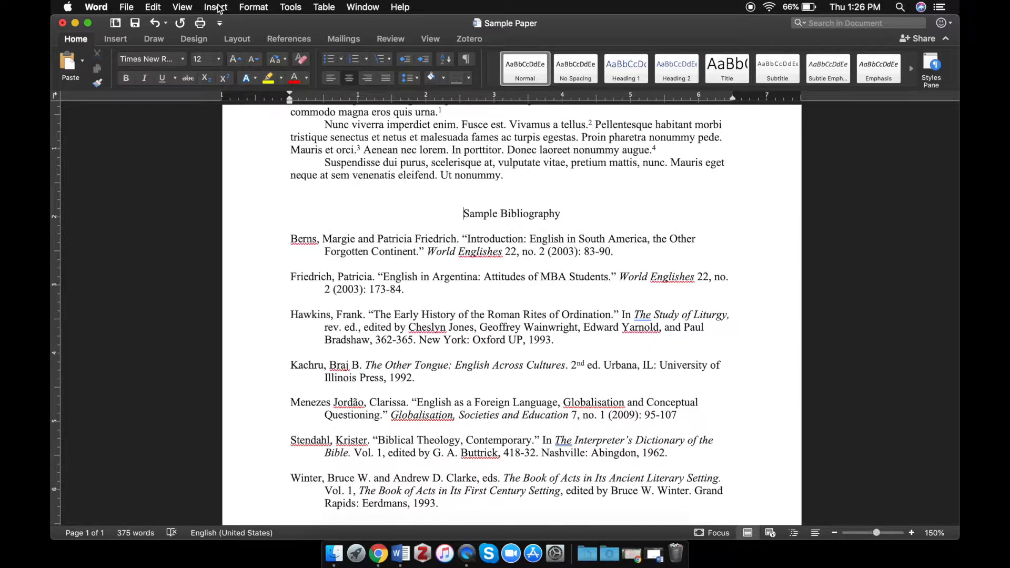
- Insert a page break before Sample Bibliography so it starts on its own page
left_click(215, 7)
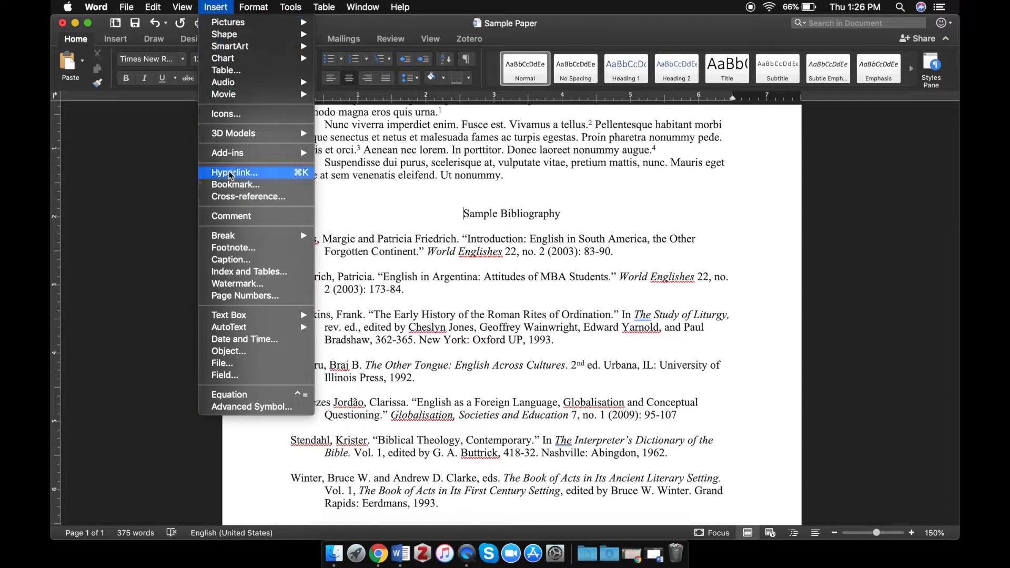
mouse_move(223, 234)
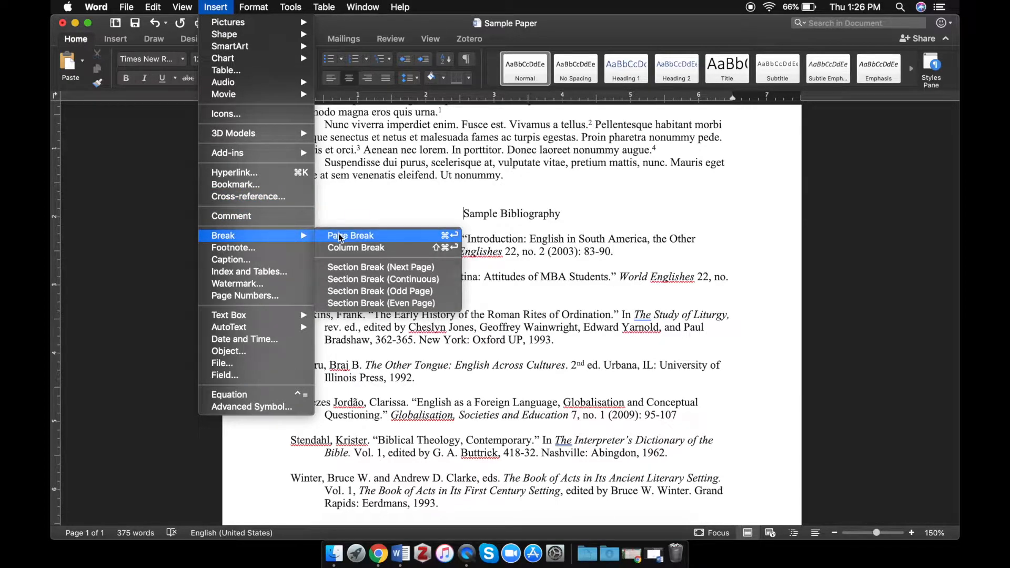
left_click(351, 235)
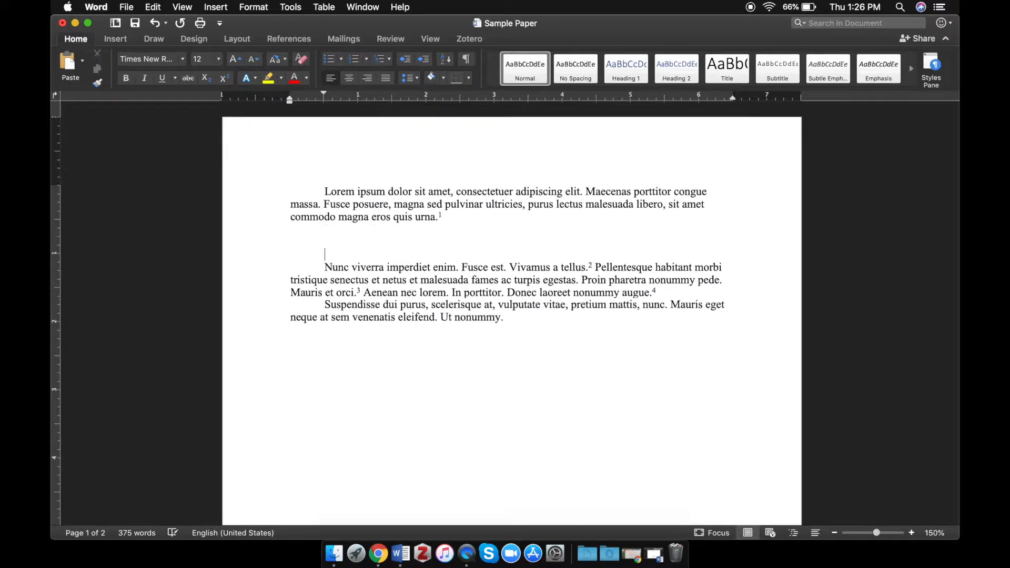
scroll("down", 3)
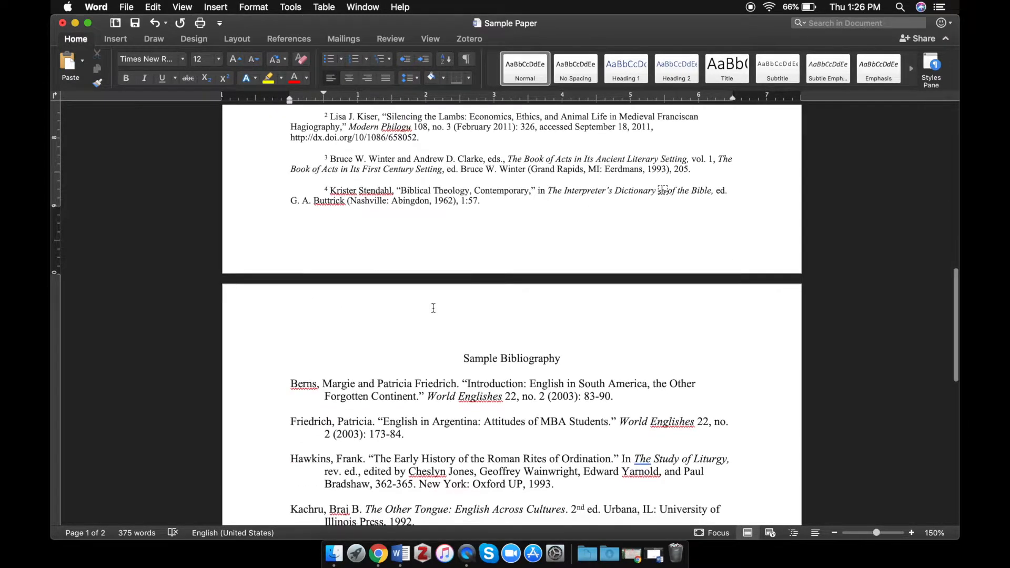
scroll("down", 3)
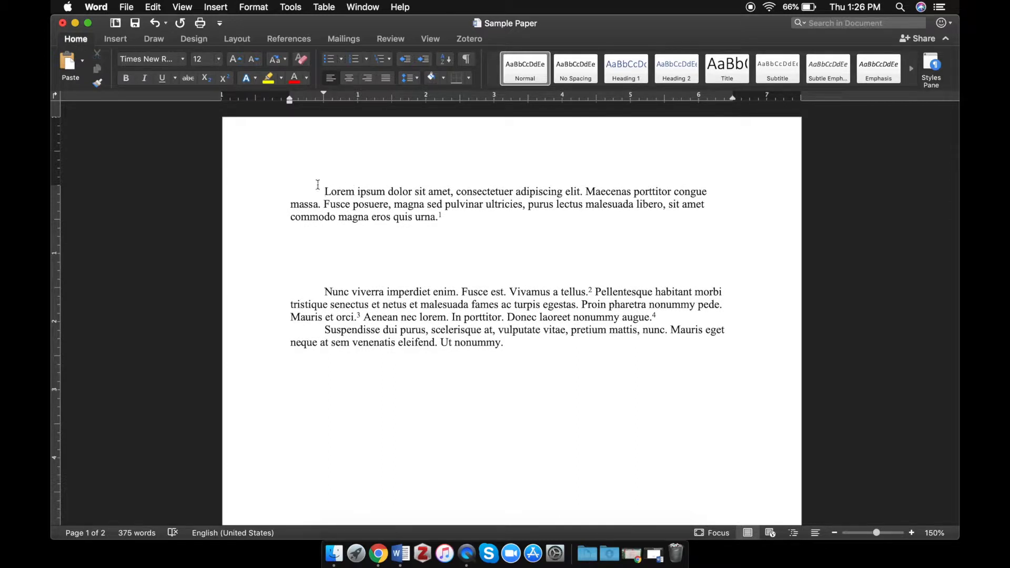
- Insert a page break before the Lorem ipsum body text to create a blank title page
left_click(215, 8)
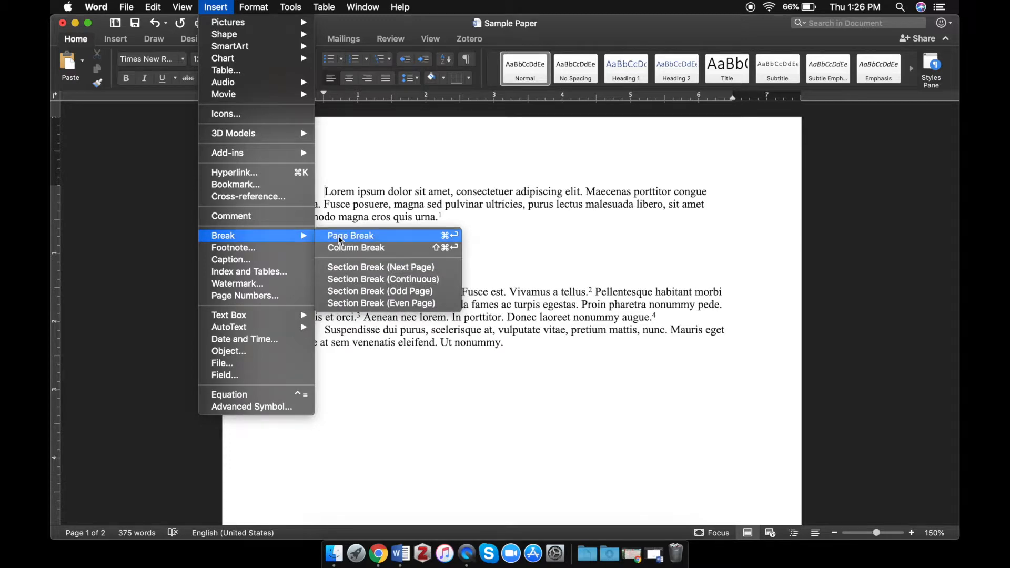
left_click(351, 235)
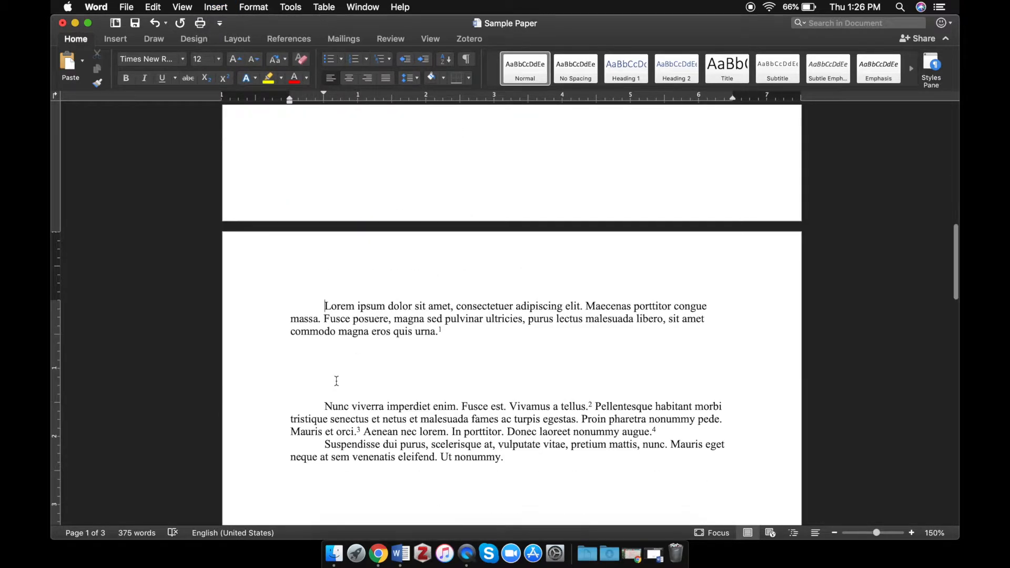
scroll("down", 3)
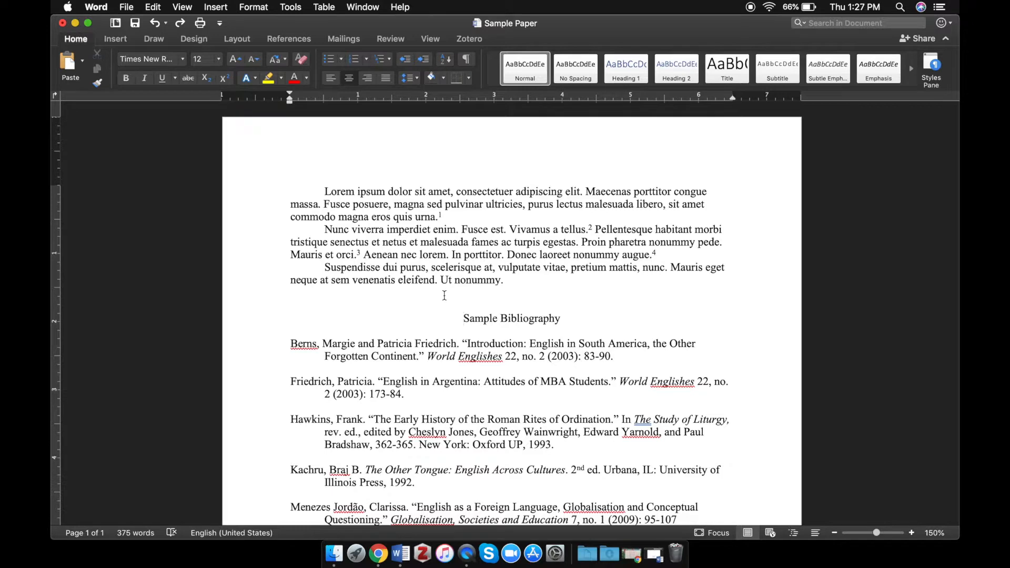
- Insert a page break with Cmd+Return before Sample Bibliography and verify it starts page two
left_click(463, 318)
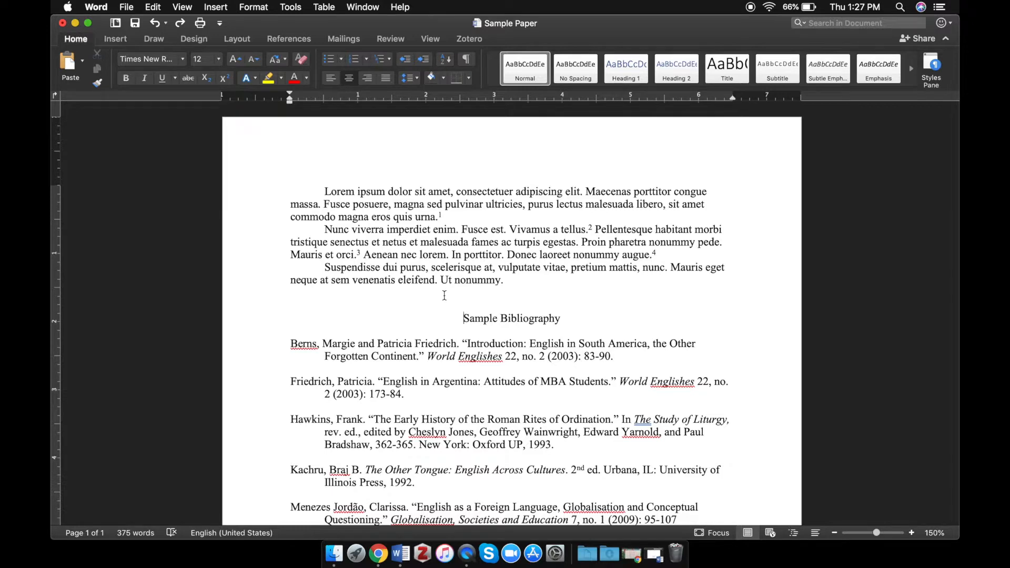
scroll("down", 3)
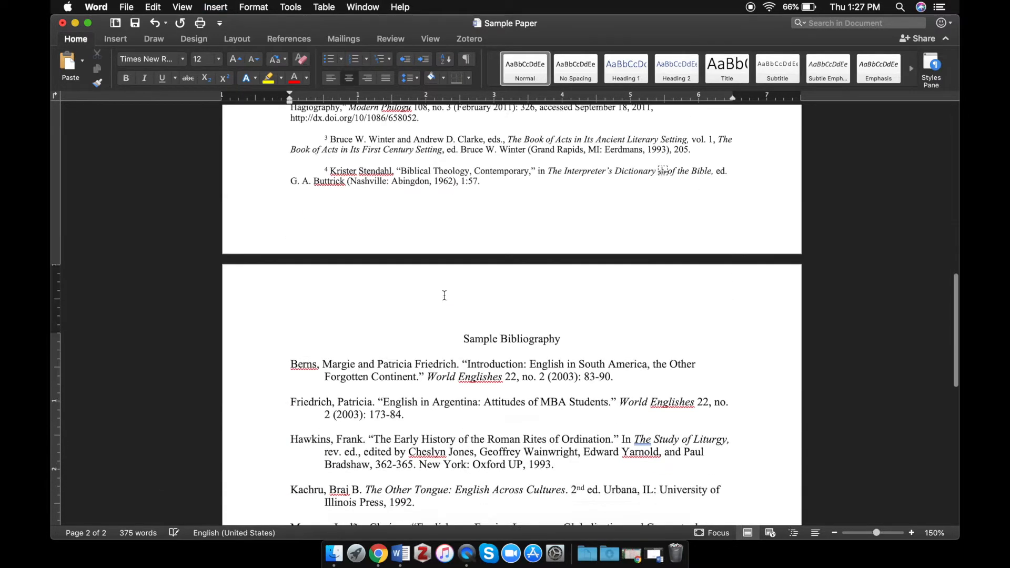
scroll("down", 3)
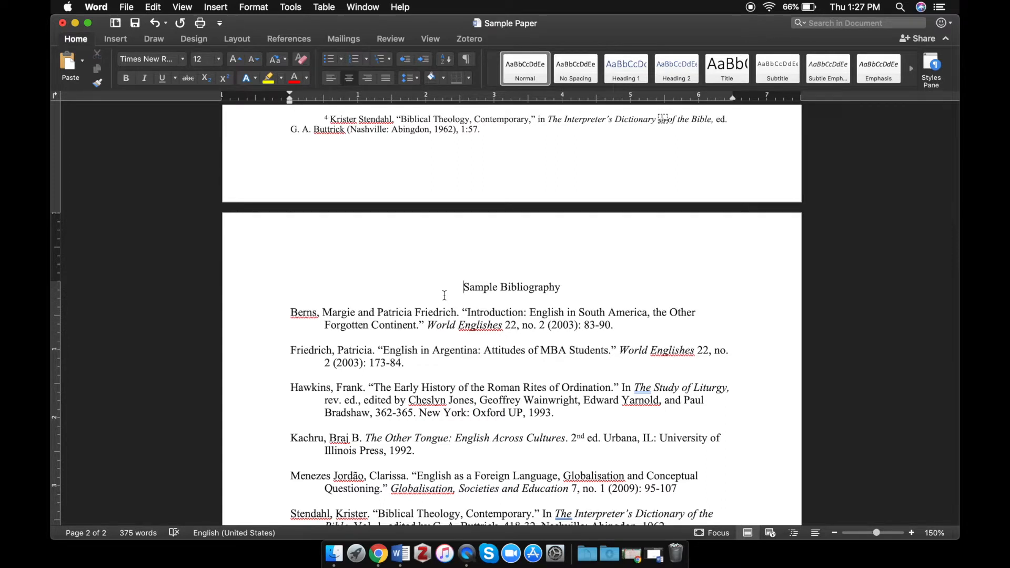